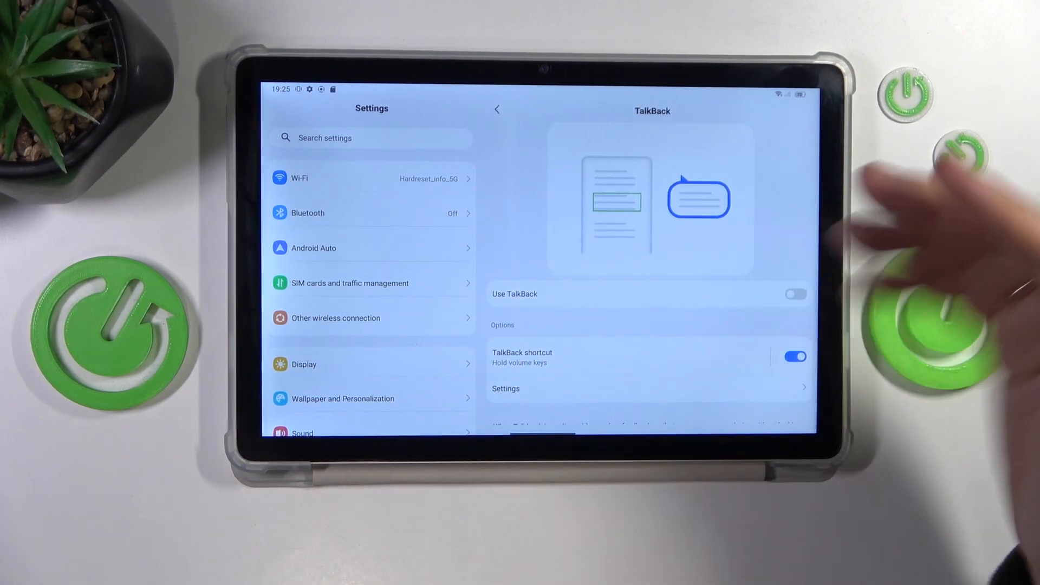
Step: Turn Use TalkBack on, advance past the tutorial's welcome page, then close the tutorial
left_click(794, 293)
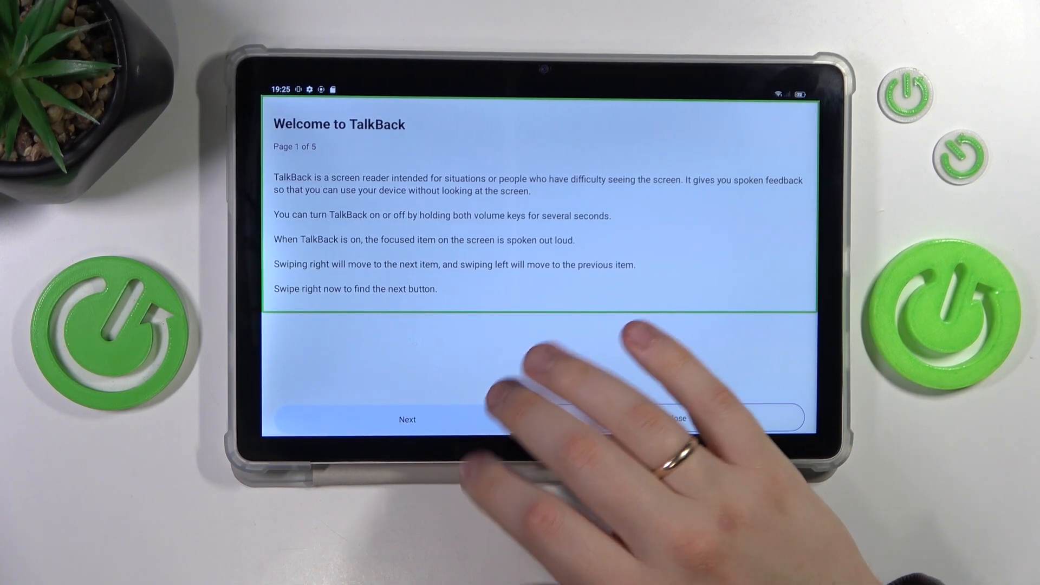
left_click(407, 419)
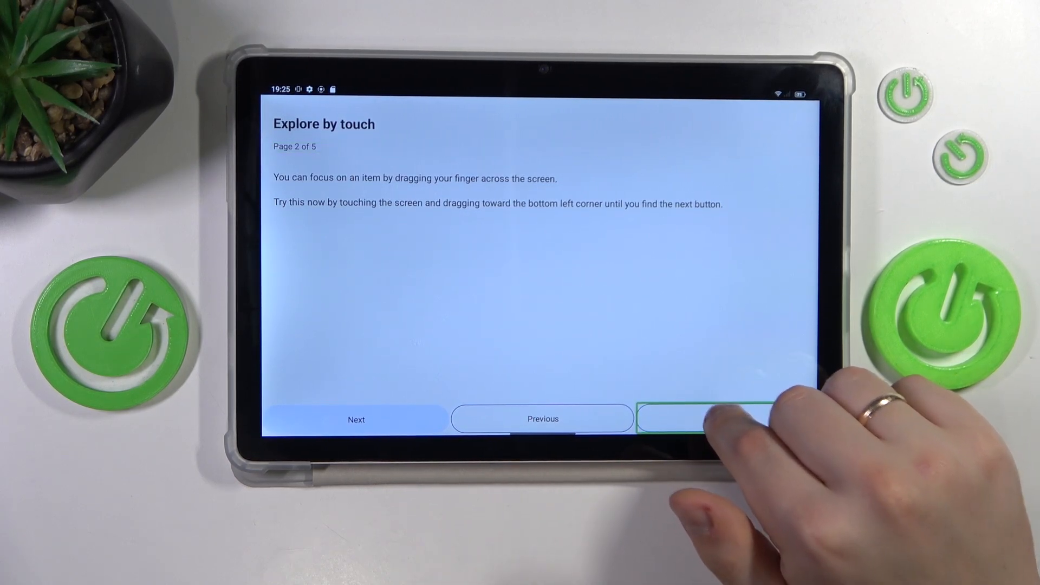
left_click(702, 419)
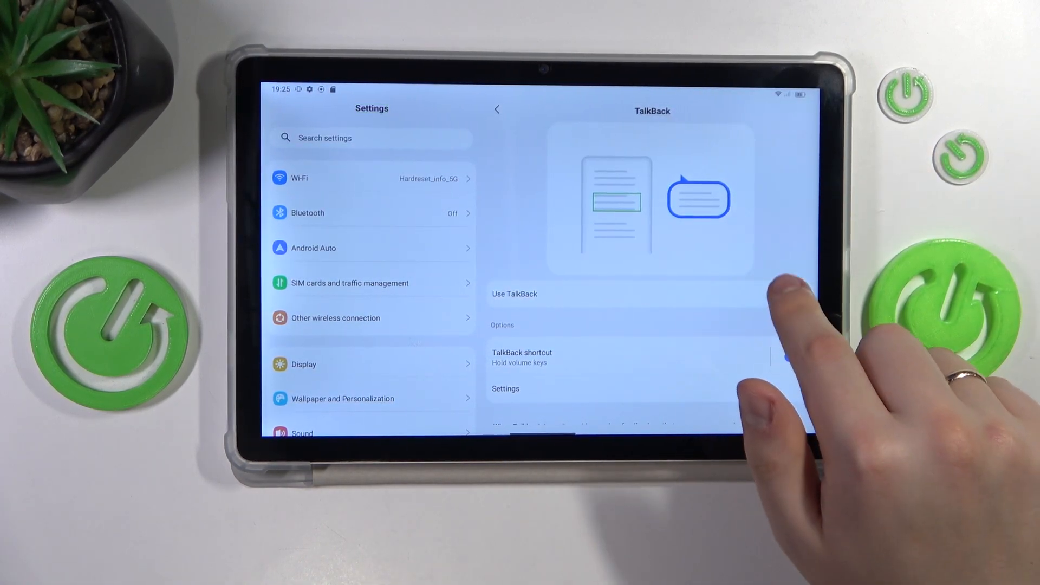
Step: Turn Use TalkBack off and confirm Stop in the prompt
left_click(790, 294)
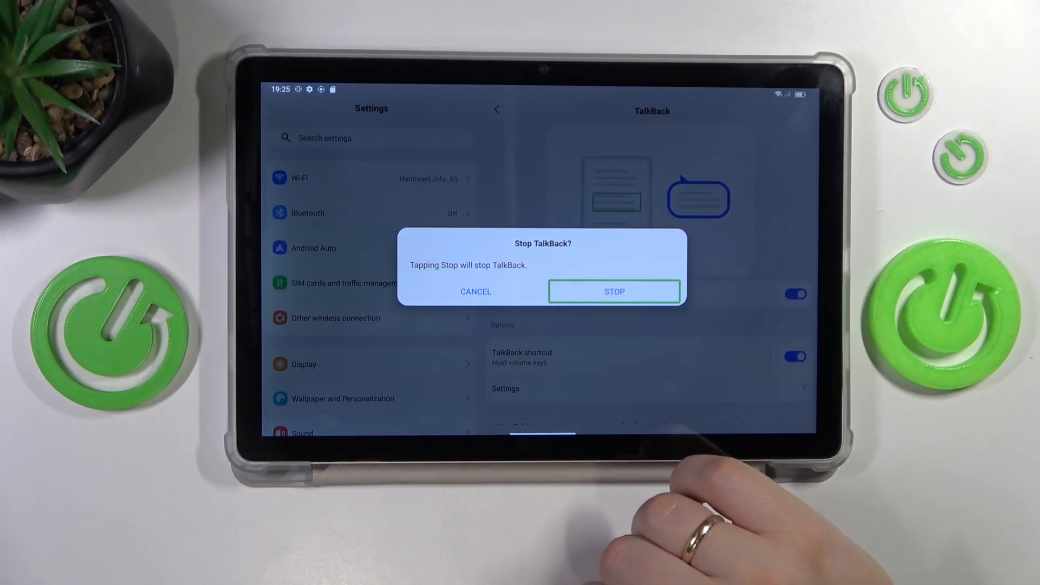
left_click(613, 291)
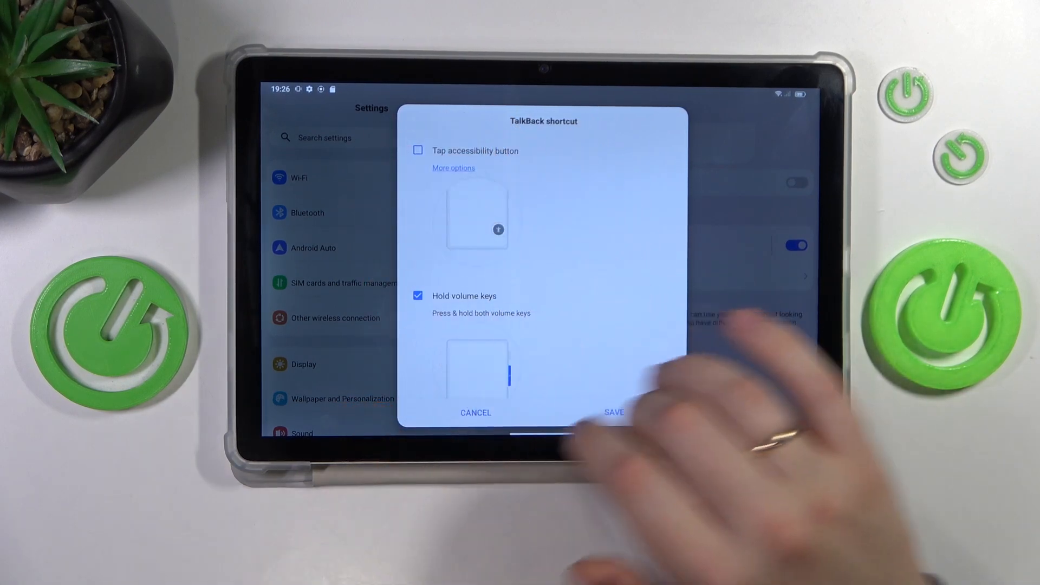
Step: Save the accessibility-button shortcut choice, then toggle TalkBack on and off from the floating accessibility button
left_click(613, 412)
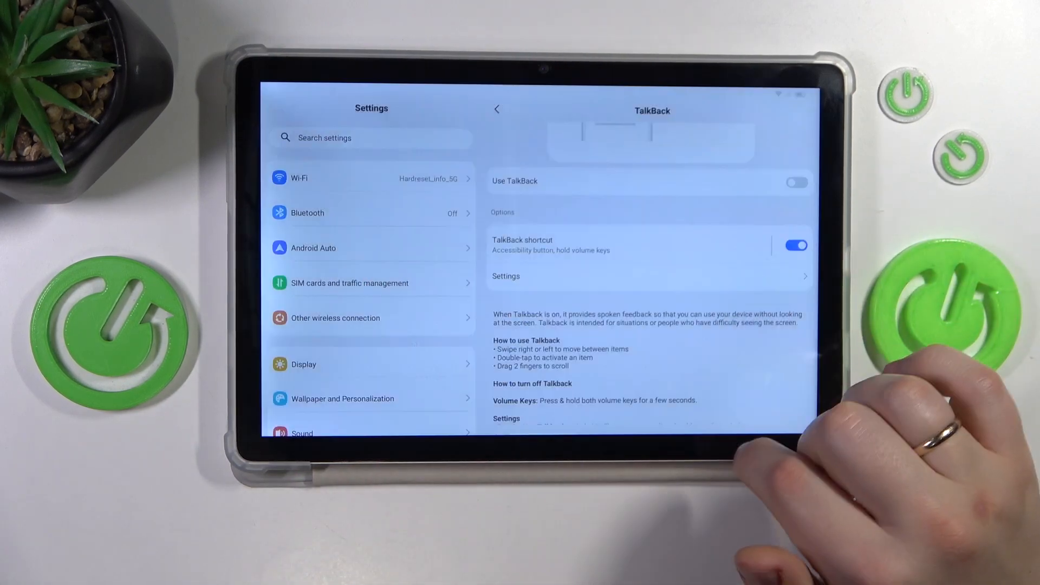
left_click(795, 180)
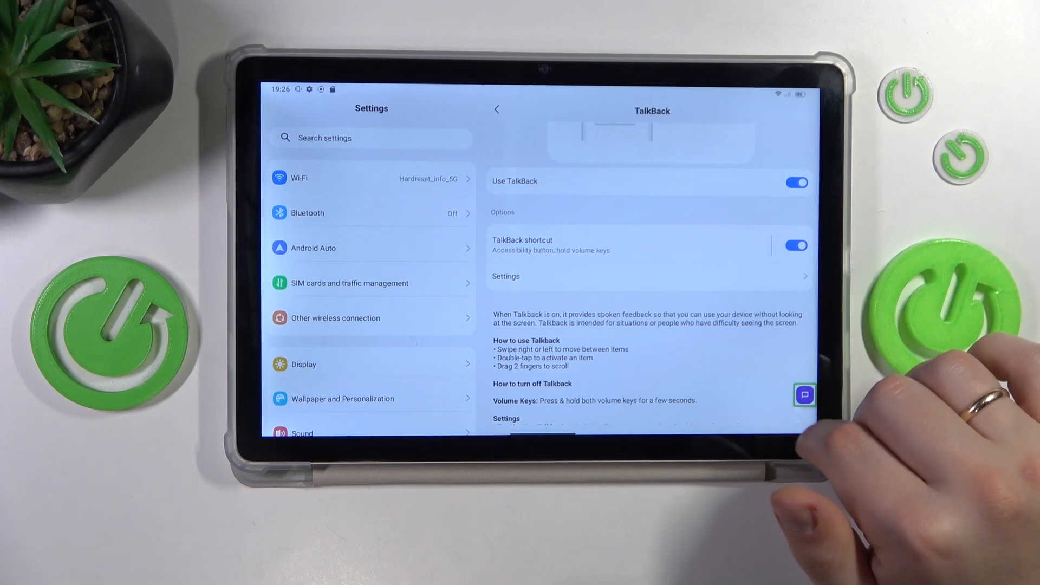
left_click(796, 182)
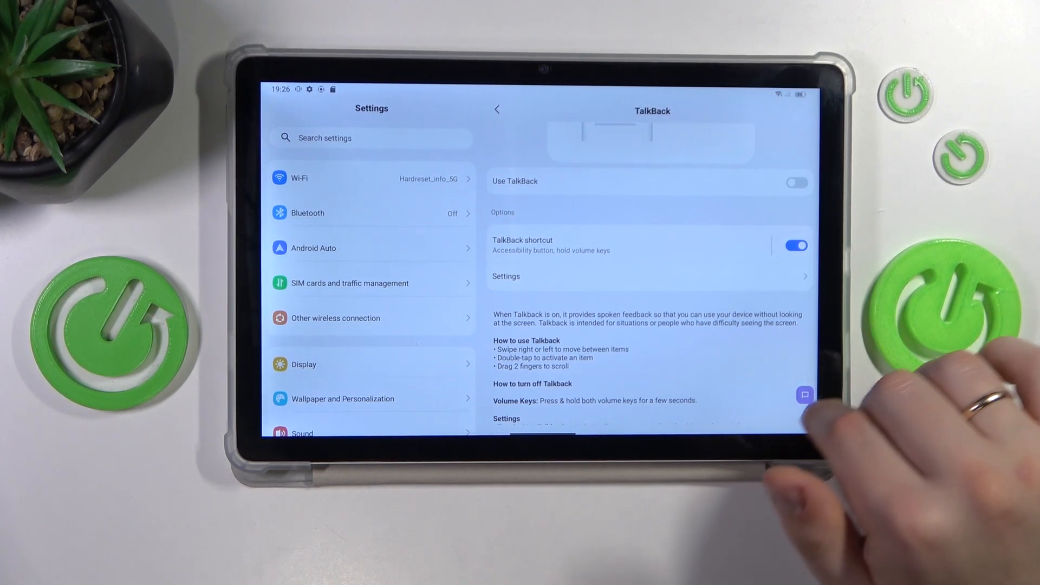
left_click(796, 181)
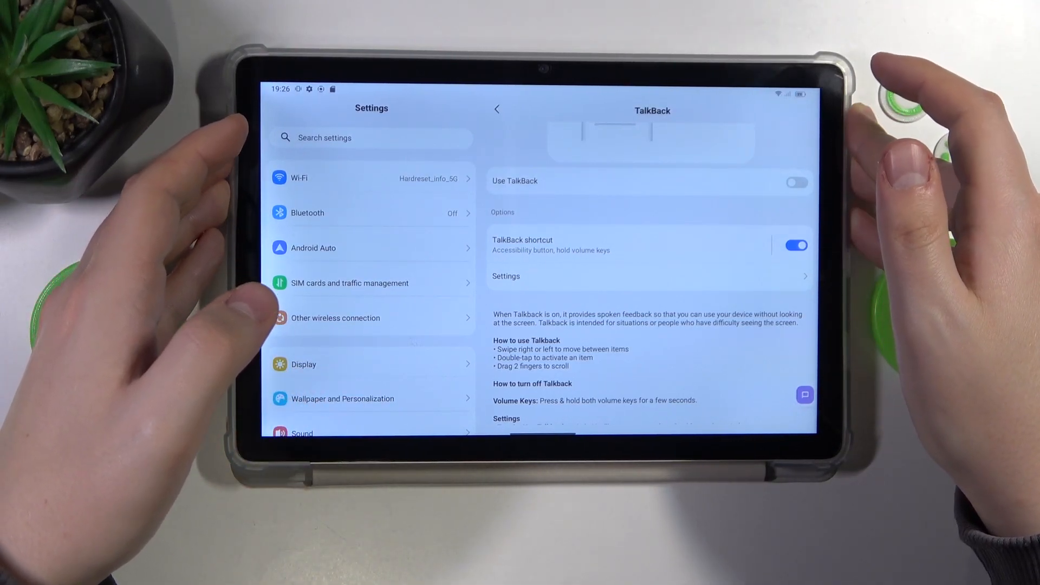
Step: Trigger the volume-key shortcut, approve Turn On, then use it to switch TalkBack on and off
left_click(796, 245)
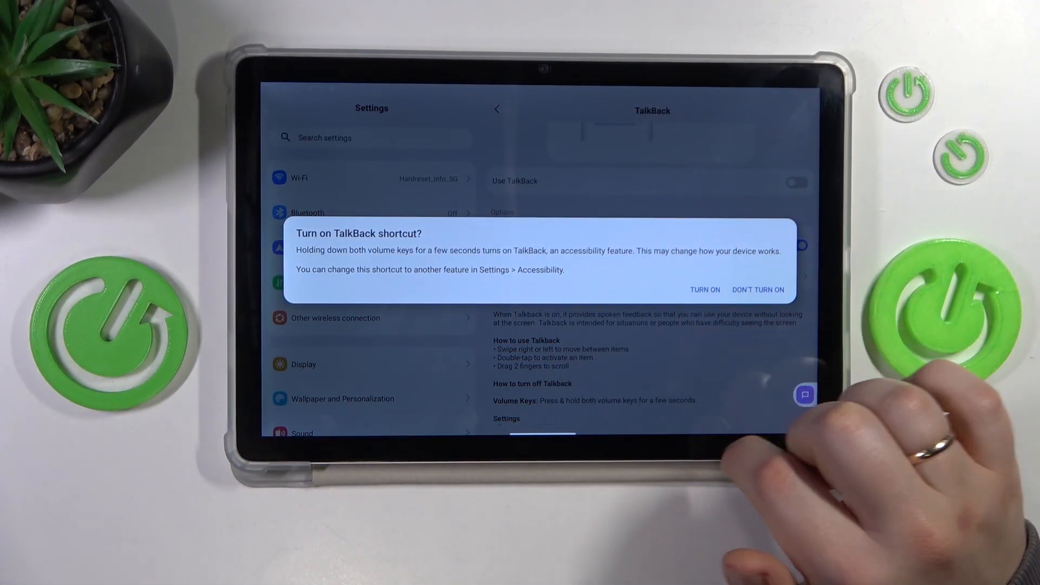
left_click(704, 289)
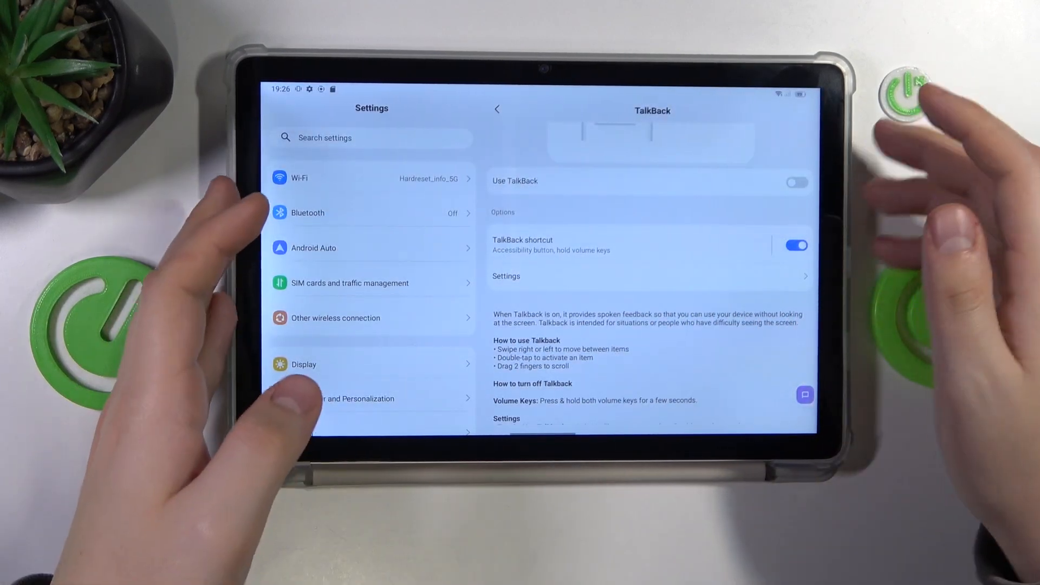
left_click(797, 182)
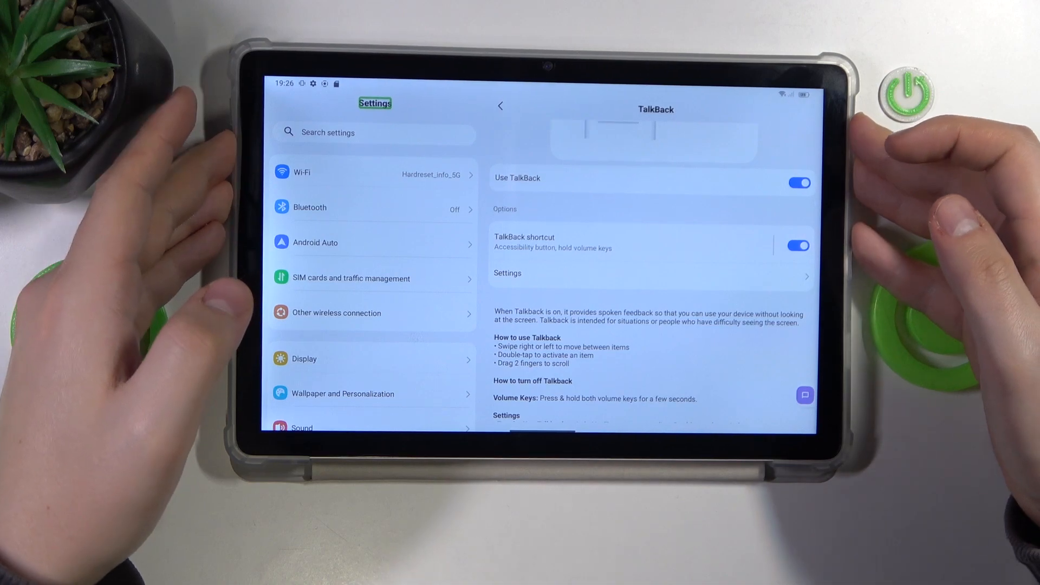
left_click(798, 182)
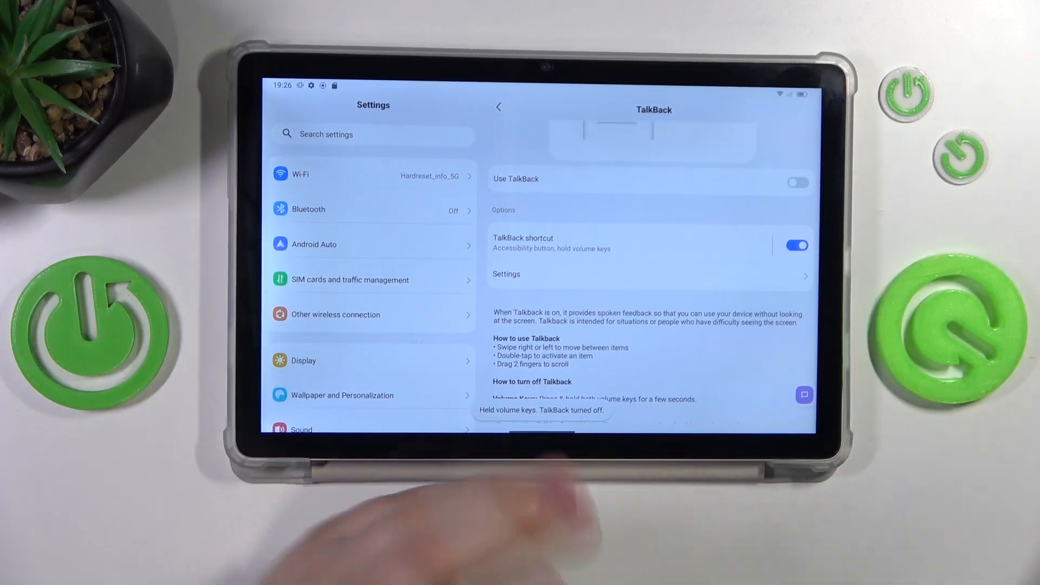